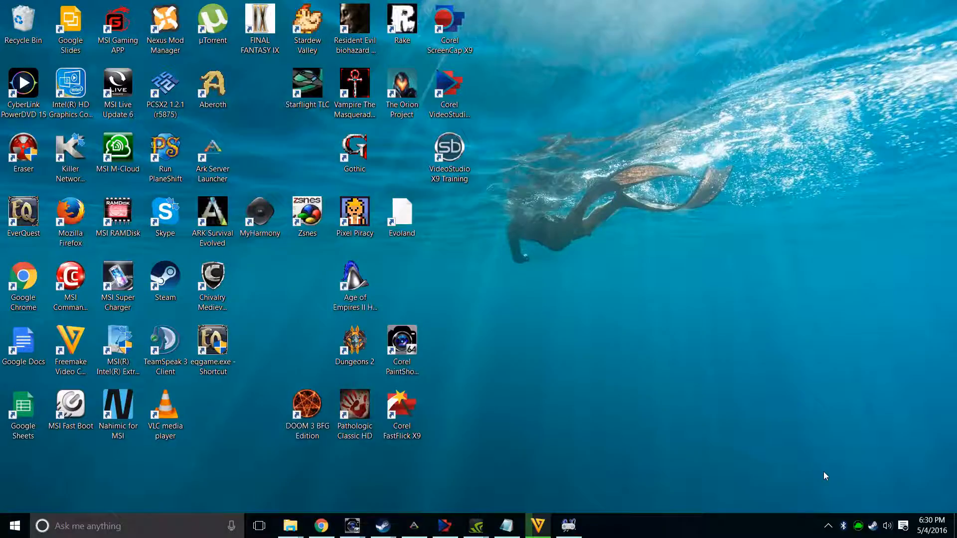
{"action": "mouse_move", "coordinate": [630, 425]}
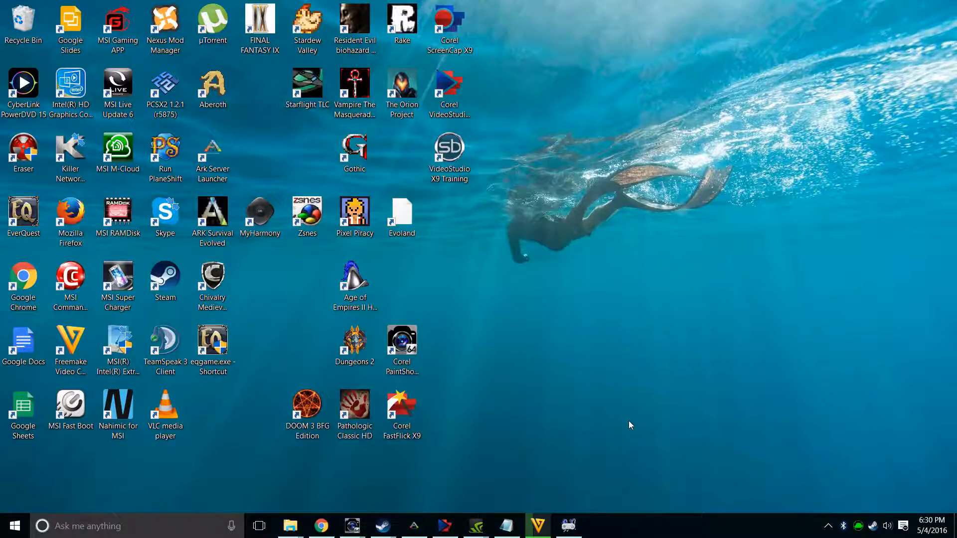
{"action": "mouse_move", "coordinate": [846, 421]}
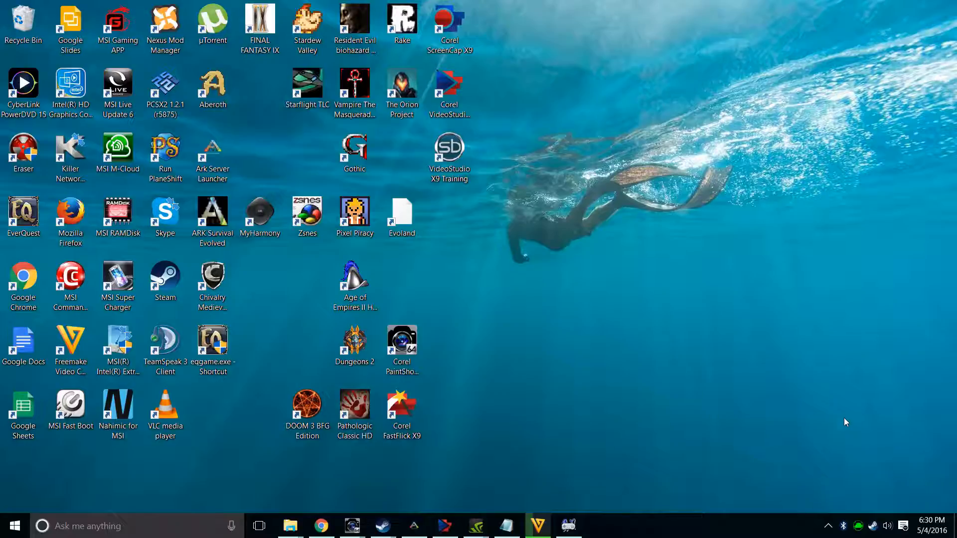
{"action": "mouse_move", "coordinate": [829, 473]}
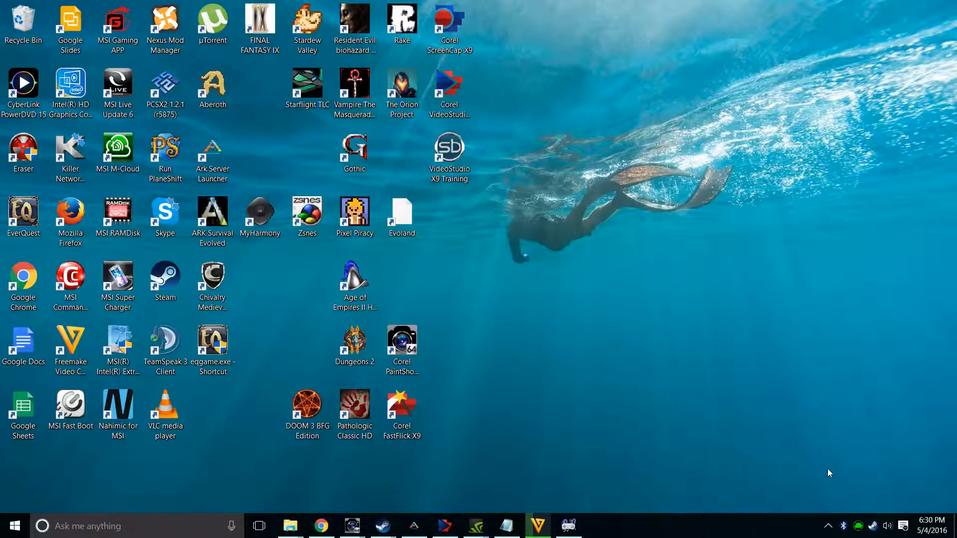
{"action": "mouse_move", "coordinate": [833, 517]}
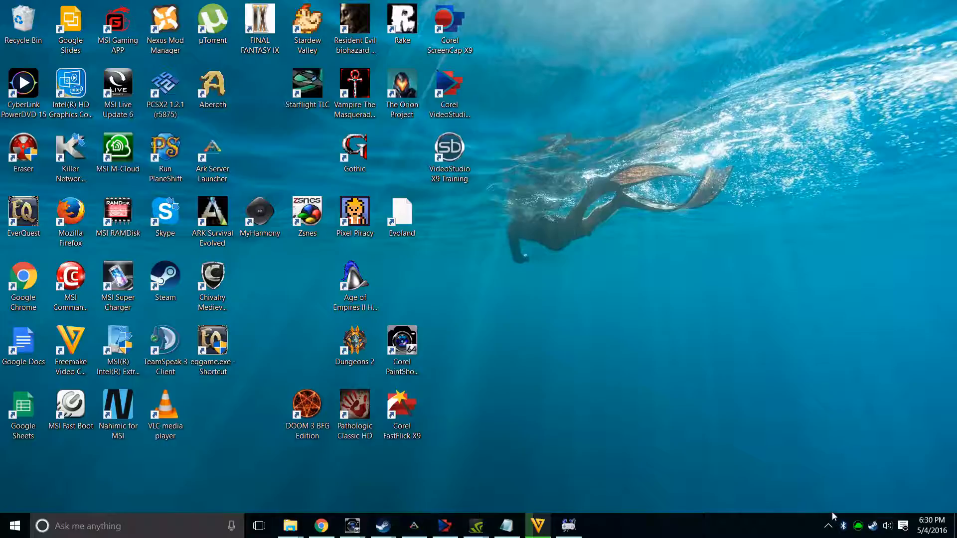
{"action": "mouse_move", "coordinate": [828, 528]}
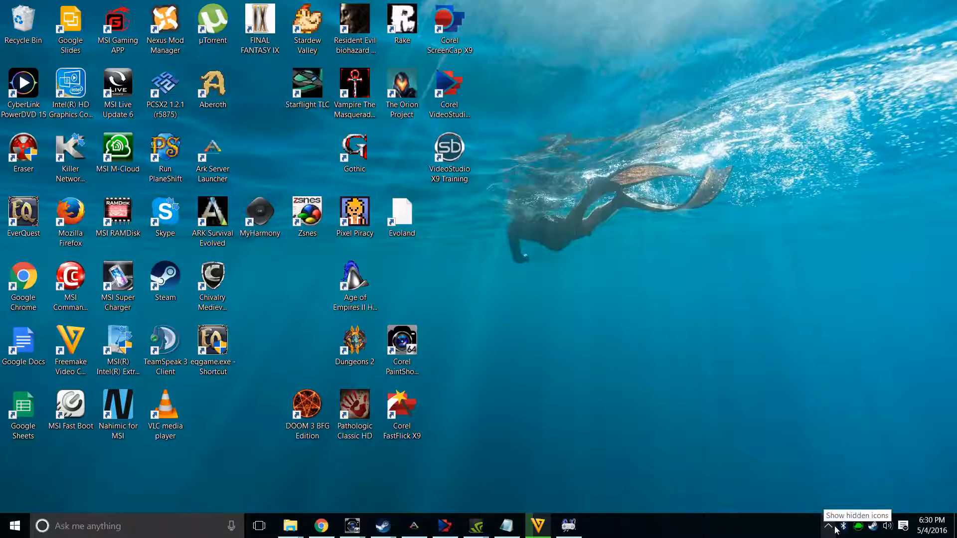
Expand the hidden notification-area icons in the Windows system tray
{"action": "left_click", "coordinate": [828, 525]}
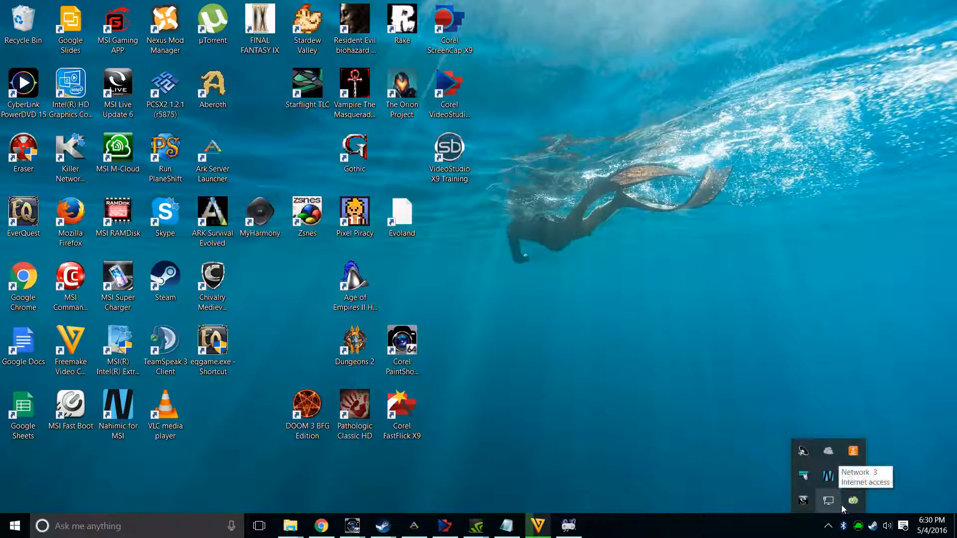
{"action": "mouse_move", "coordinate": [802, 501]}
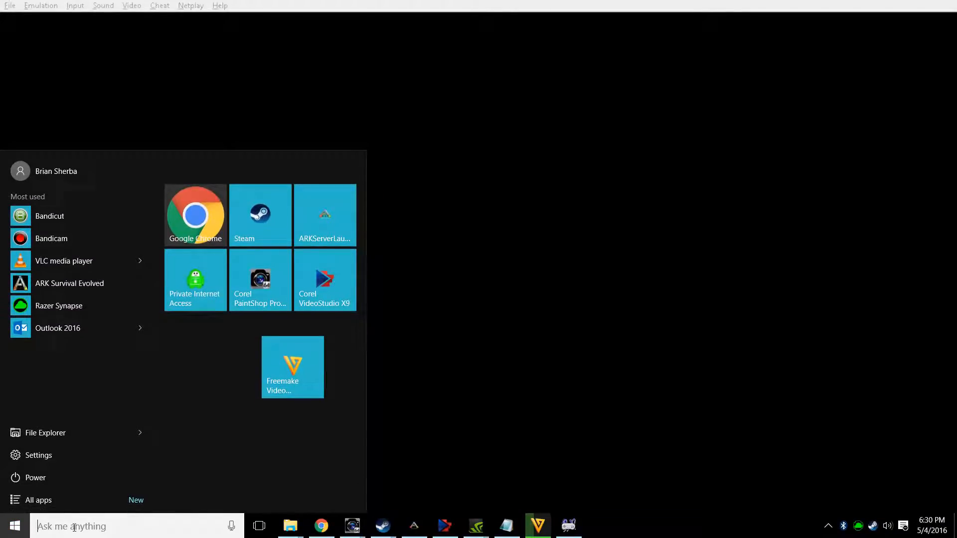
Launch GeForce Experience via a 'gefo' Start search and reach its Preferences General page
{"action": "type", "text": "gefo"}
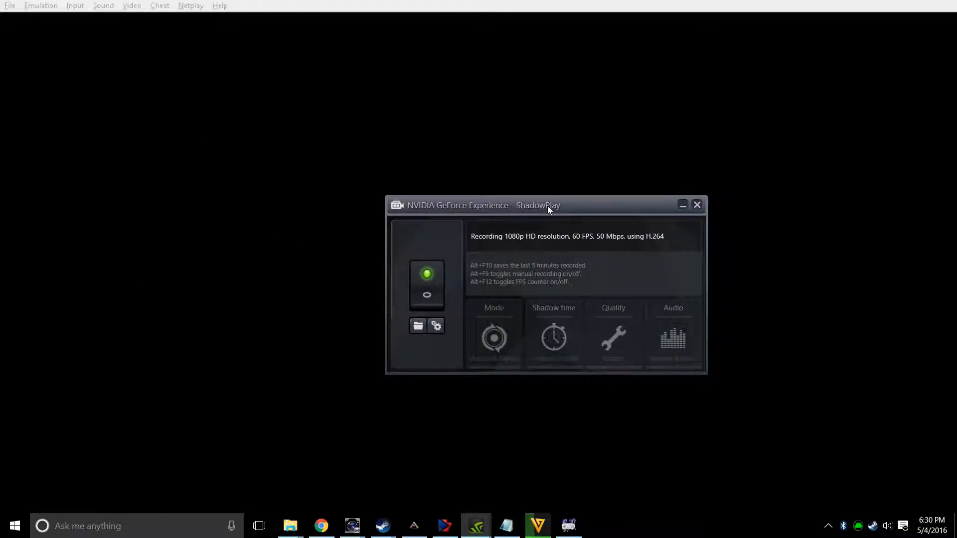
{"action": "left_click", "coordinate": [697, 205]}
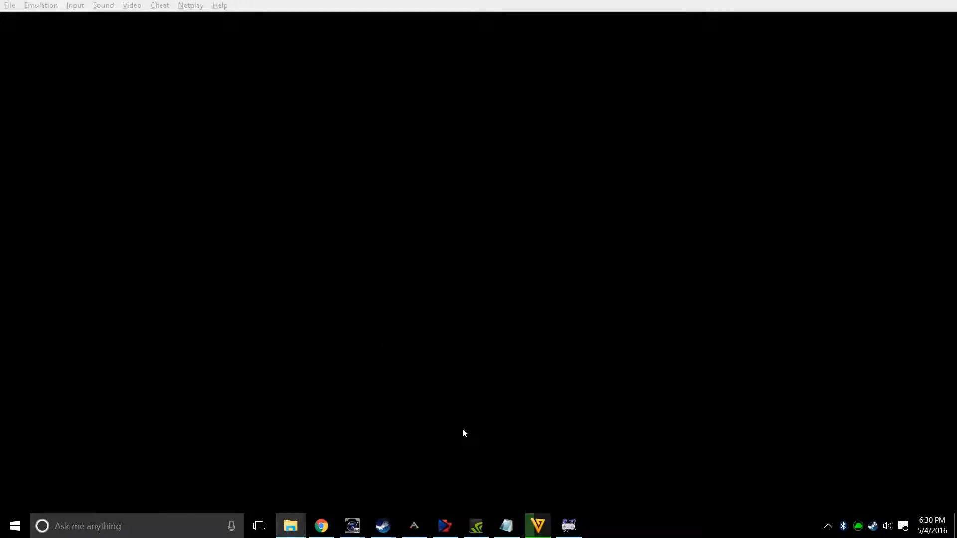
{"action": "left_click", "coordinate": [475, 525]}
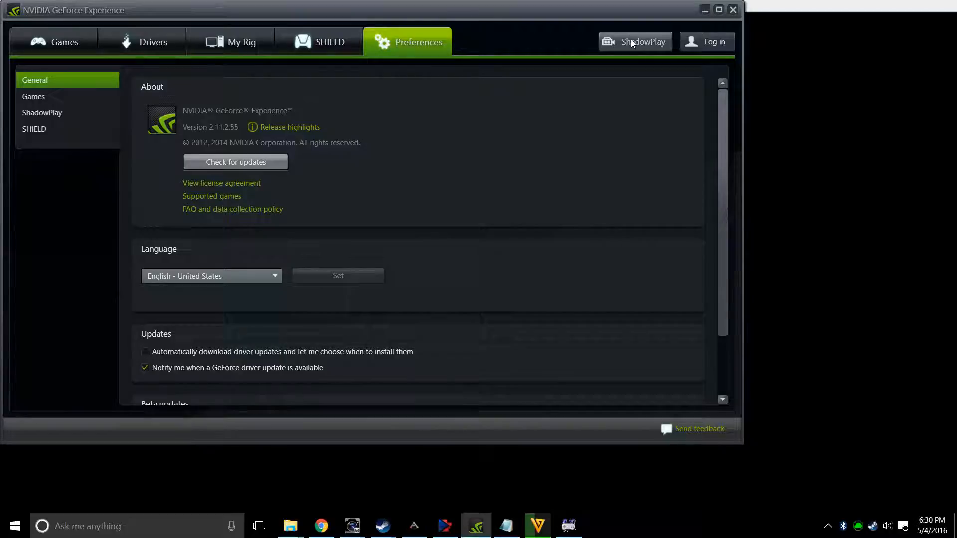
Show the ShadowPlay panel recording at 1080p, 60 FPS, 50 Mbps with H.264
{"action": "left_click", "coordinate": [634, 42]}
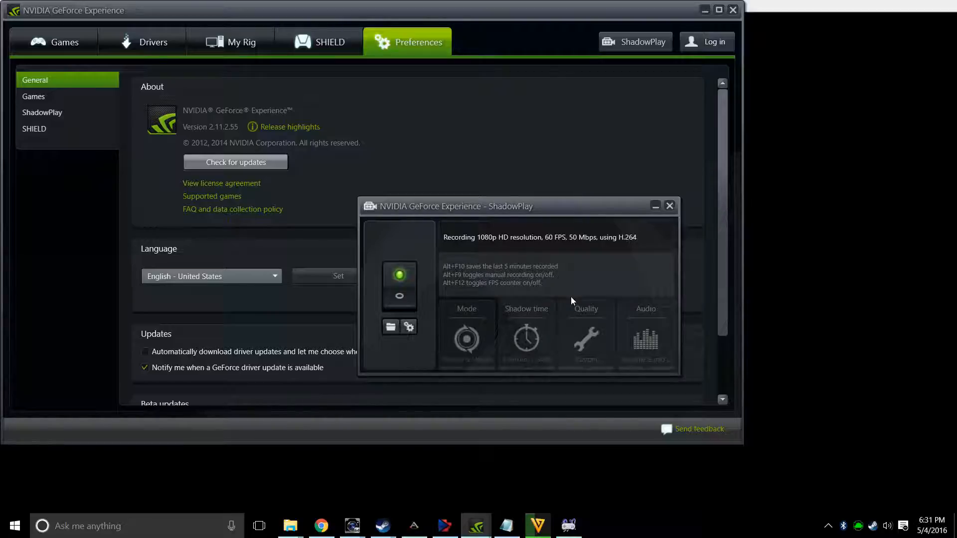
{"action": "mouse_move", "coordinate": [486, 278]}
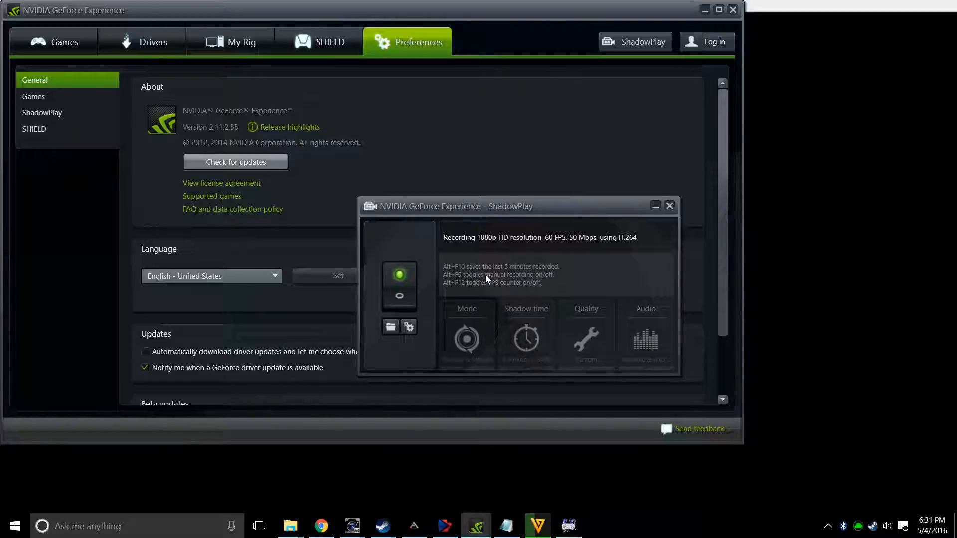
{"action": "mouse_move", "coordinate": [548, 307]}
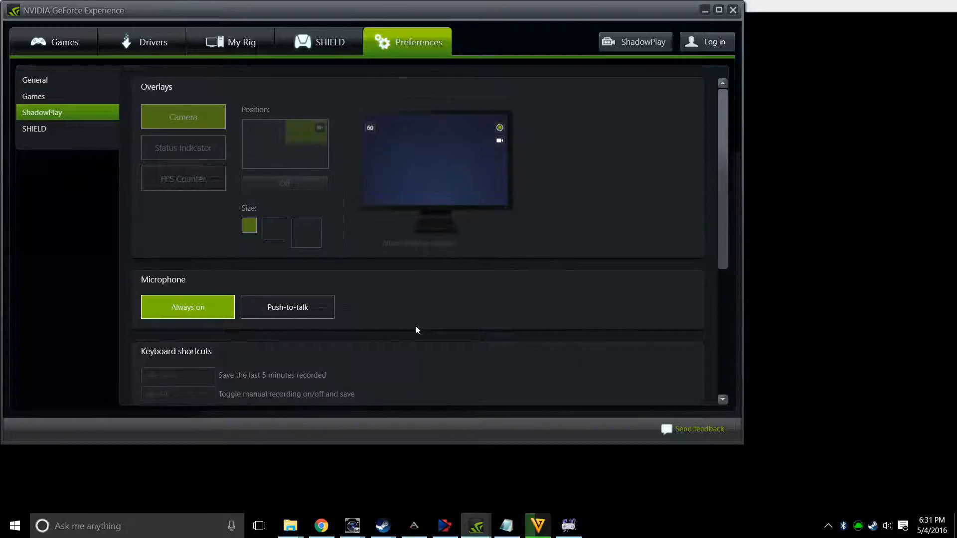
{"action": "mouse_move", "coordinate": [183, 116]}
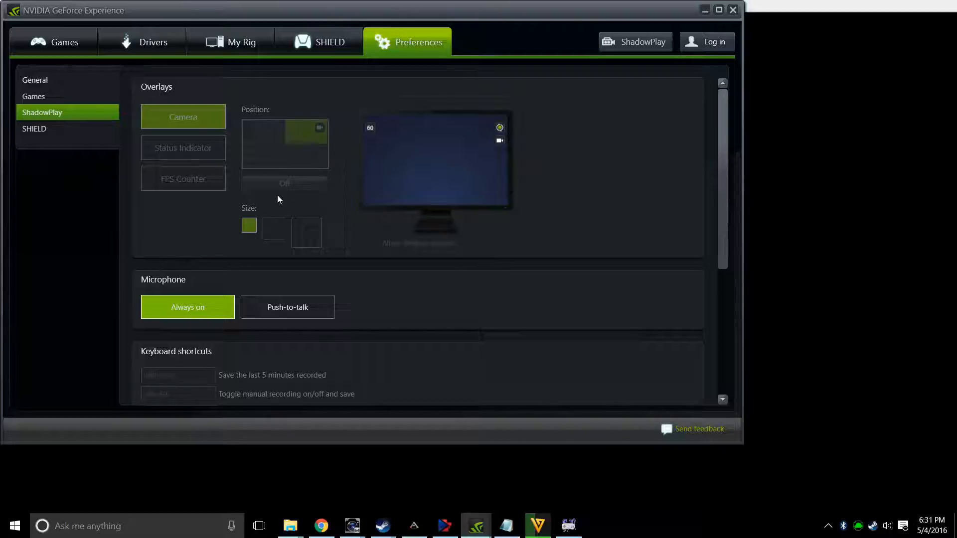
Scroll the ShadowPlay preferences through Overlays, Microphone, Keyboard shortcuts and Recordings save location
{"action": "scroll", "scroll_direction": "down", "scroll_amount": 3}
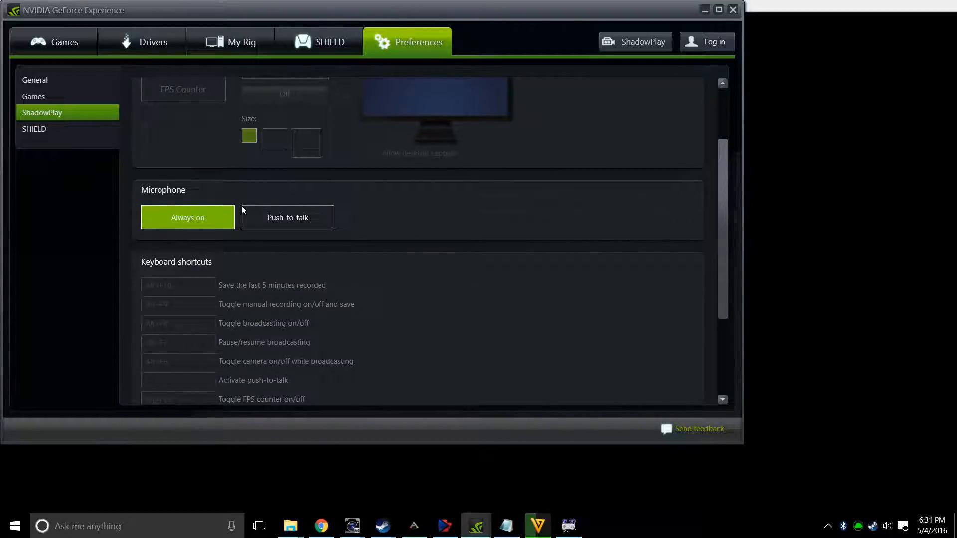
{"action": "scroll", "scroll_direction": "down", "scroll_amount": 3}
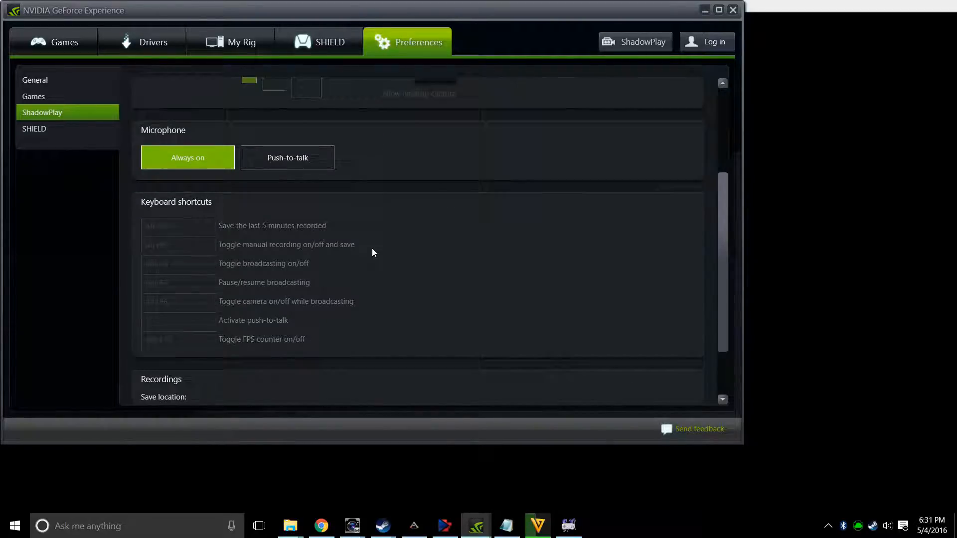
{"action": "scroll", "scroll_direction": "down", "scroll_amount": 3}
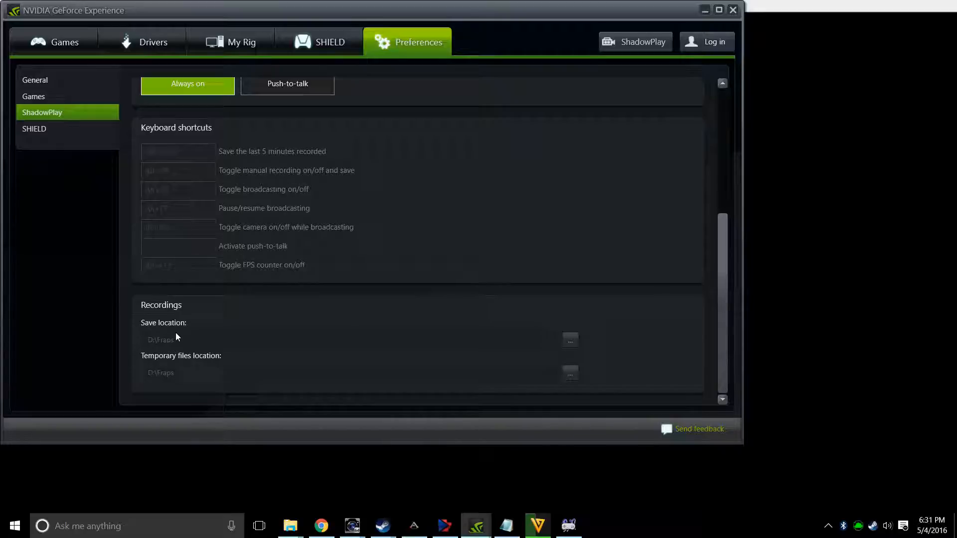
{"action": "mouse_move", "coordinate": [205, 364]}
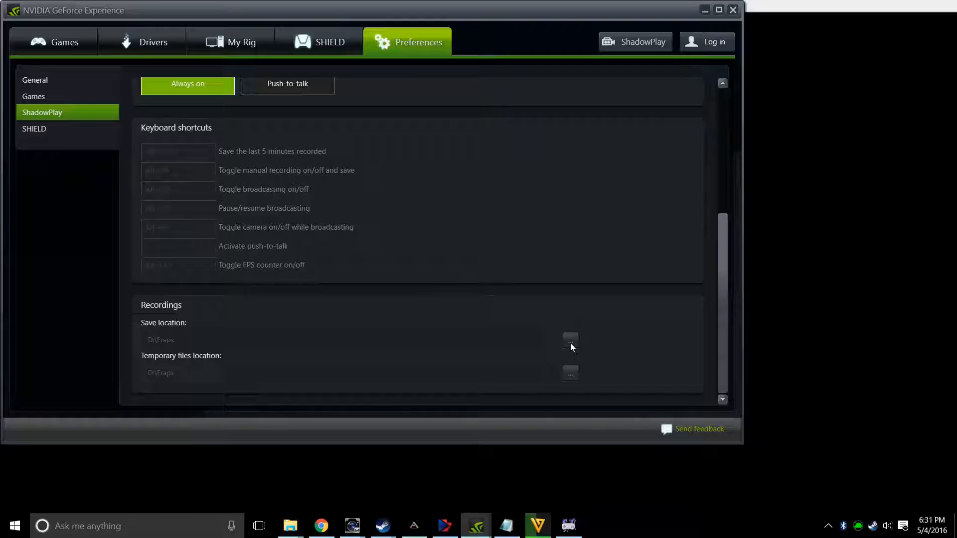
{"action": "mouse_move", "coordinate": [528, 276]}
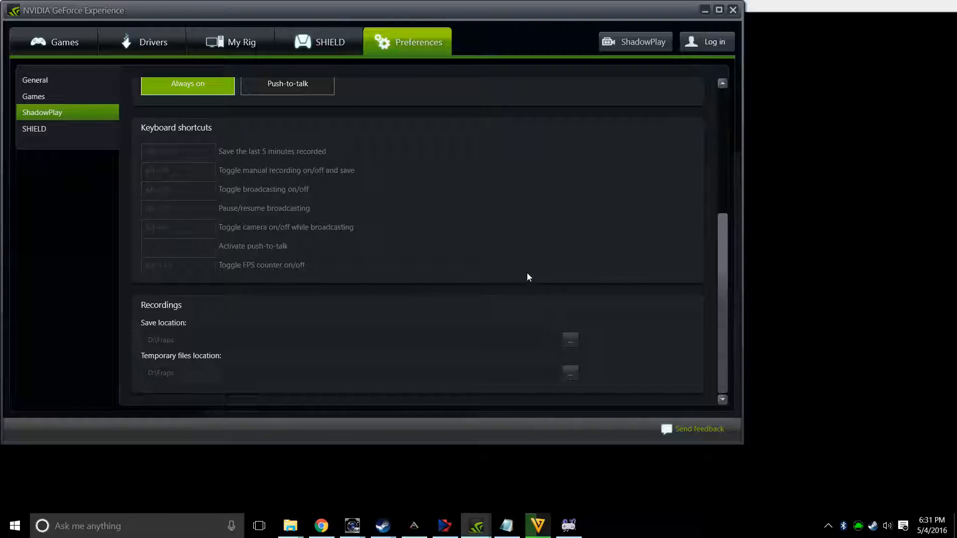
{"action": "mouse_move", "coordinate": [376, 170]}
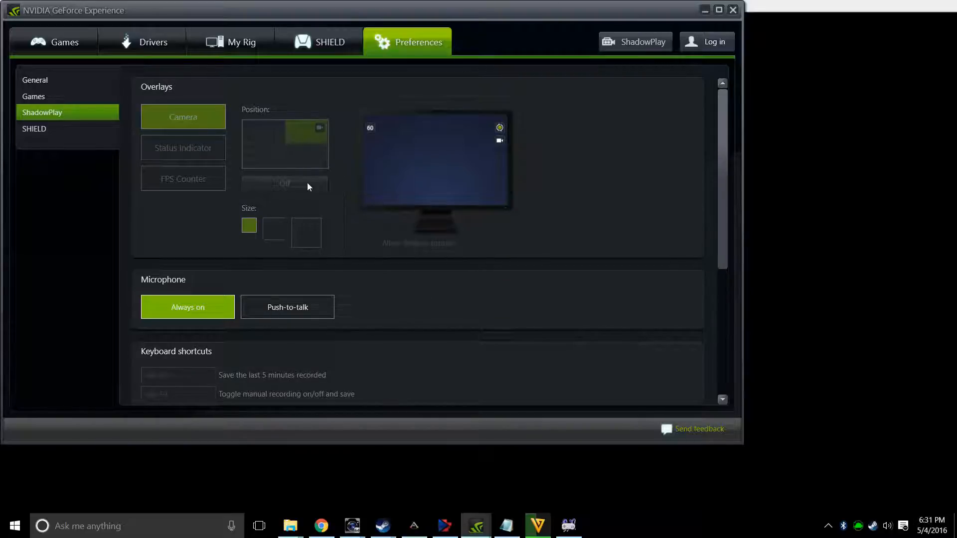
Reopen the ShadowPlay panel showing 1080p, 60 FPS, 50 Mbps H.264 recording
{"action": "left_click", "coordinate": [634, 41]}
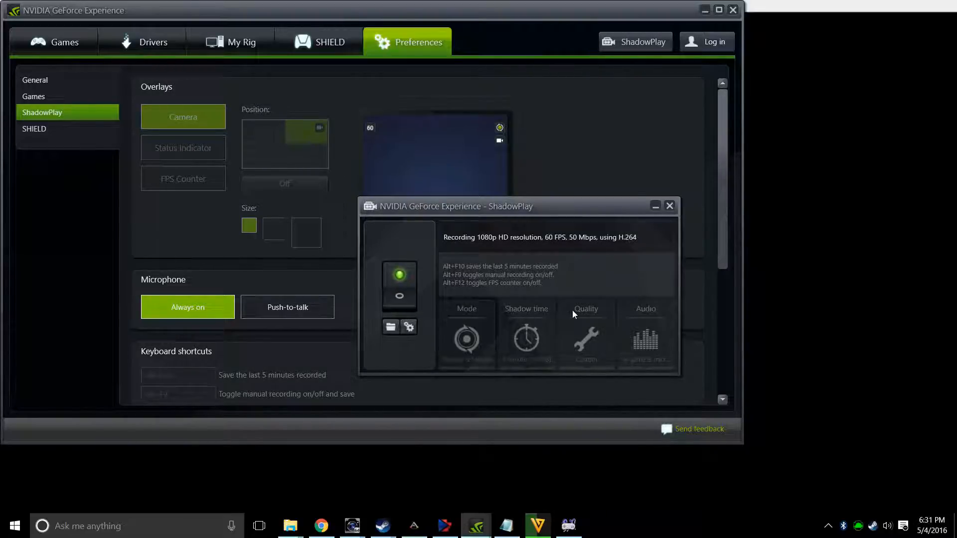
{"action": "mouse_move", "coordinate": [645, 339]}
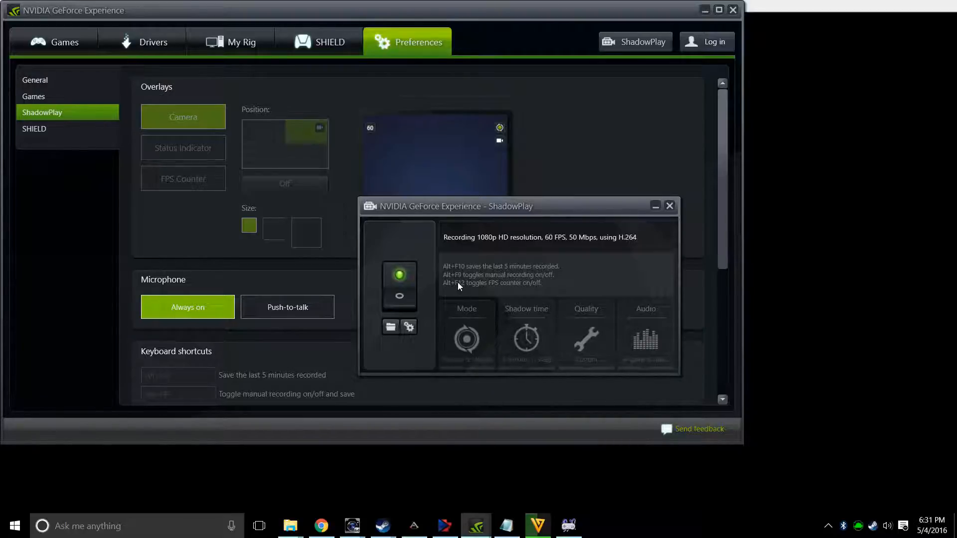
{"action": "mouse_move", "coordinate": [520, 271]}
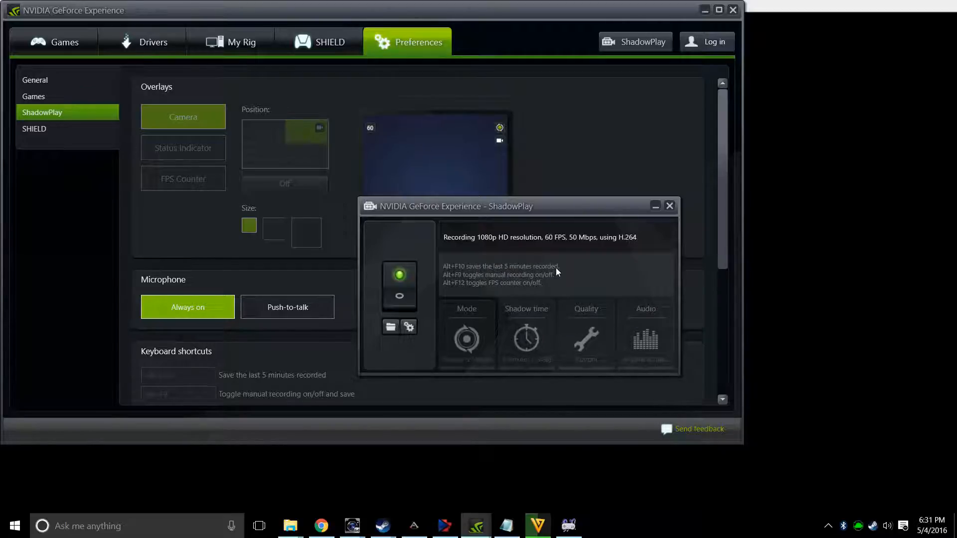
{"action": "mouse_move", "coordinate": [497, 276]}
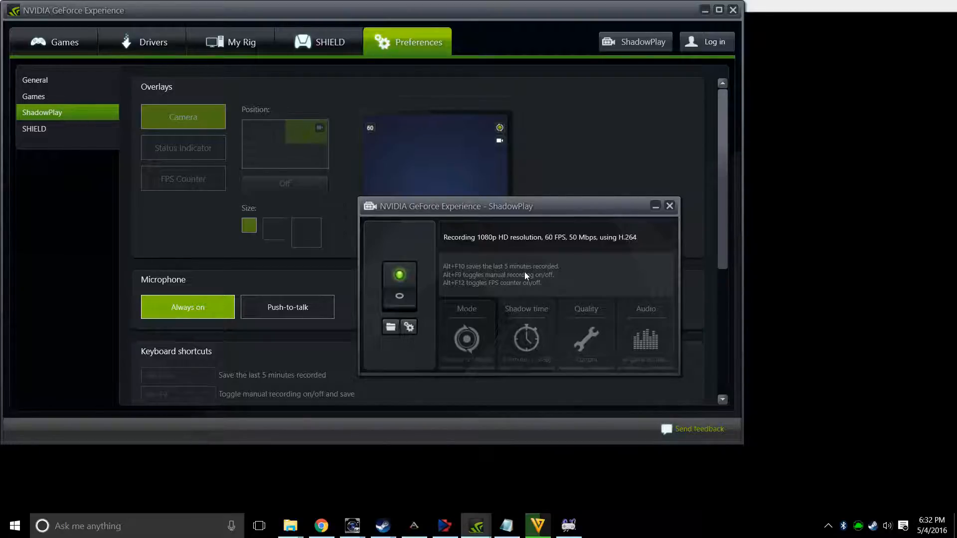
{"action": "mouse_move", "coordinate": [640, 202]}
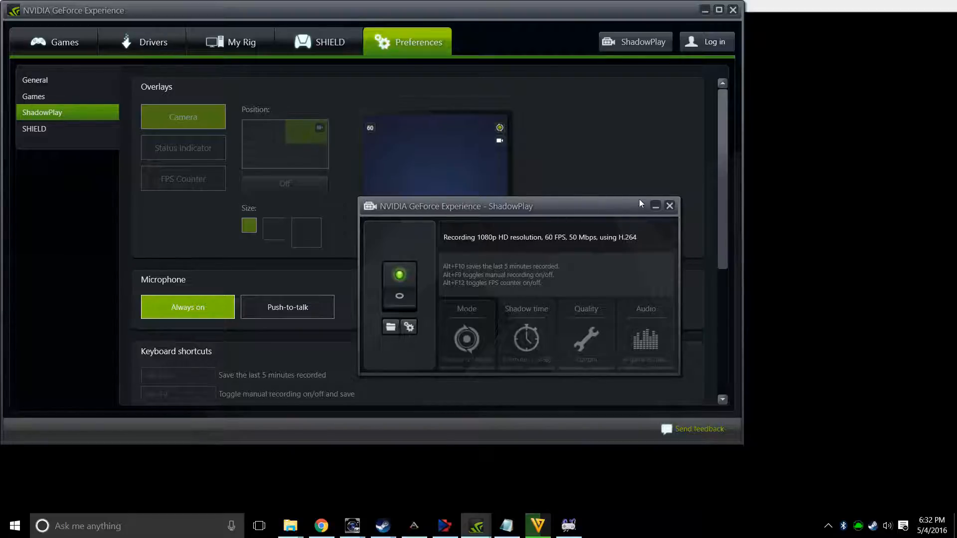
{"action": "mouse_move", "coordinate": [602, 153]}
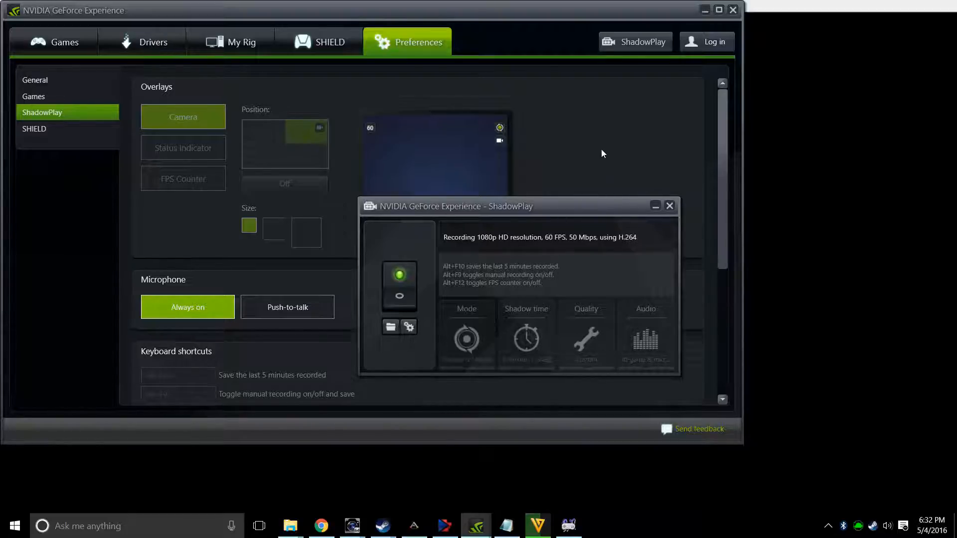
{"action": "mouse_move", "coordinate": [667, 149]}
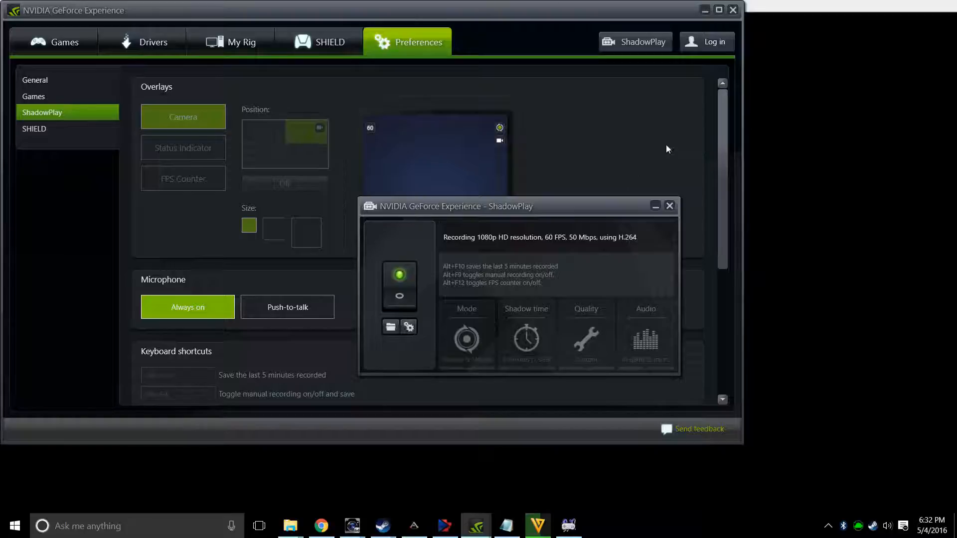
{"action": "mouse_move", "coordinate": [509, 203]}
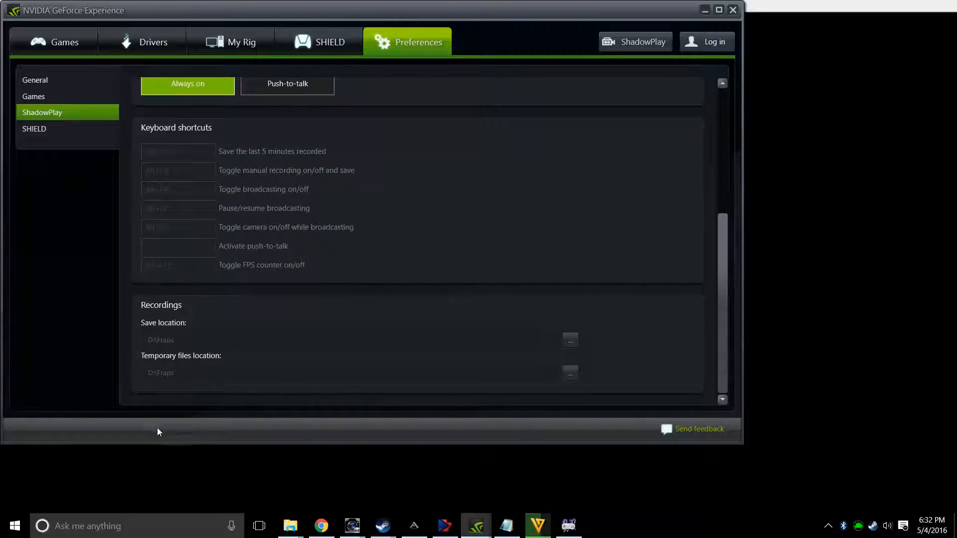
{"action": "mouse_move", "coordinate": [640, 367]}
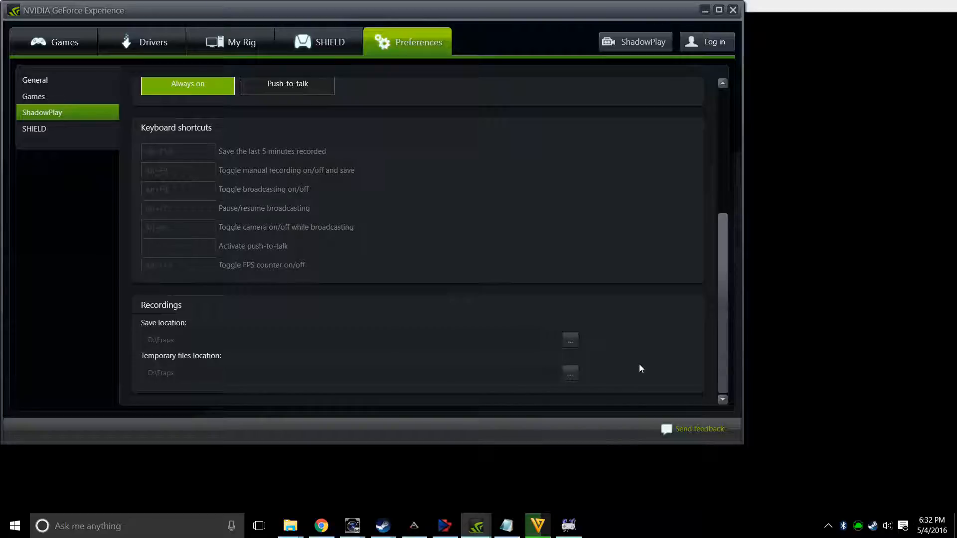
{"action": "mouse_move", "coordinate": [637, 330]}
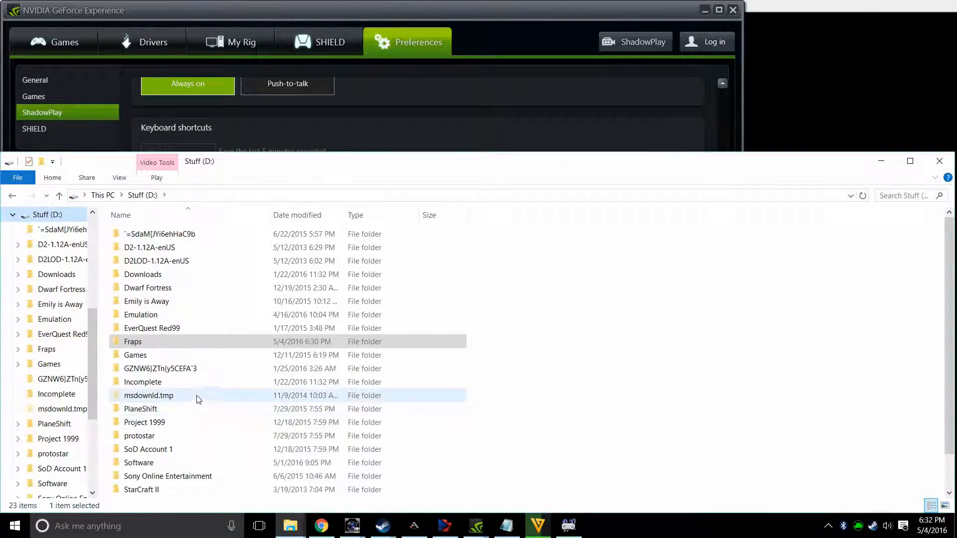
Open D:\Fraps\Desktop to list the five saved MP4 recordings dated 05.04.2016
{"action": "double_click", "coordinate": [133, 341]}
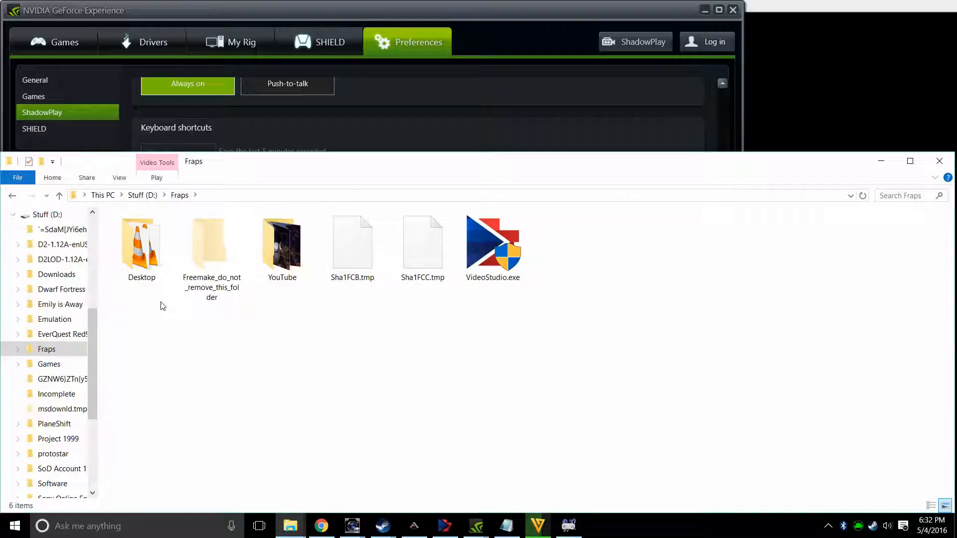
{"action": "left_click", "coordinate": [141, 244]}
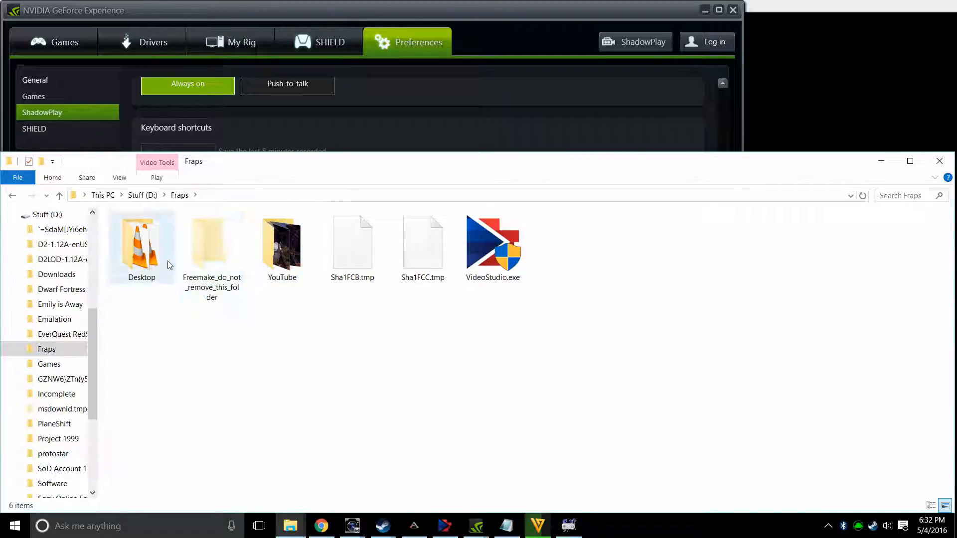
{"action": "left_click", "coordinate": [141, 245]}
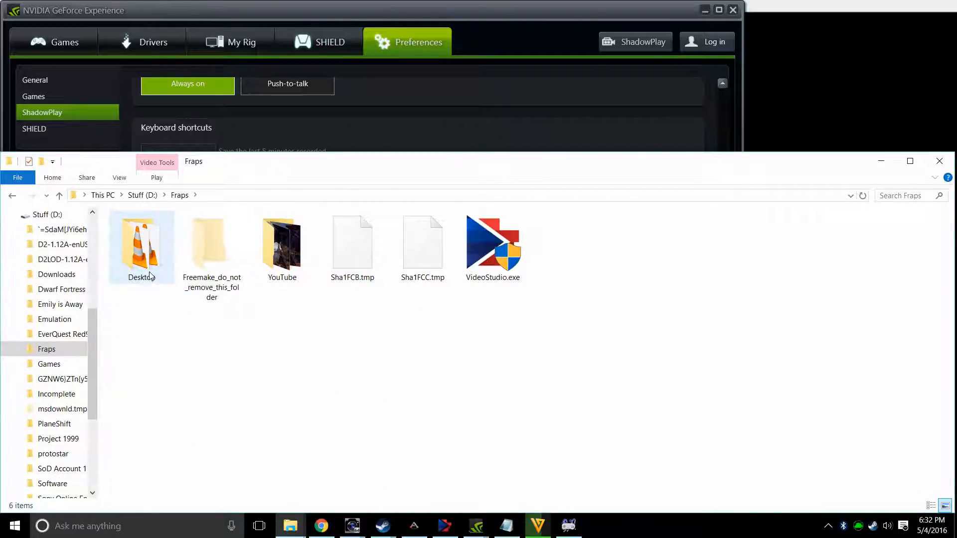
{"action": "double_click", "coordinate": [140, 244]}
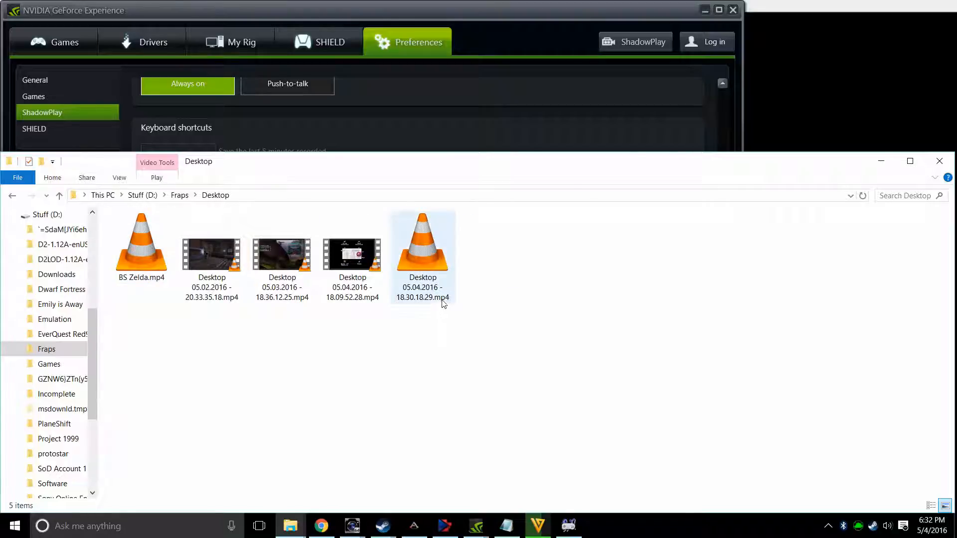
{"action": "left_click", "coordinate": [422, 256]}
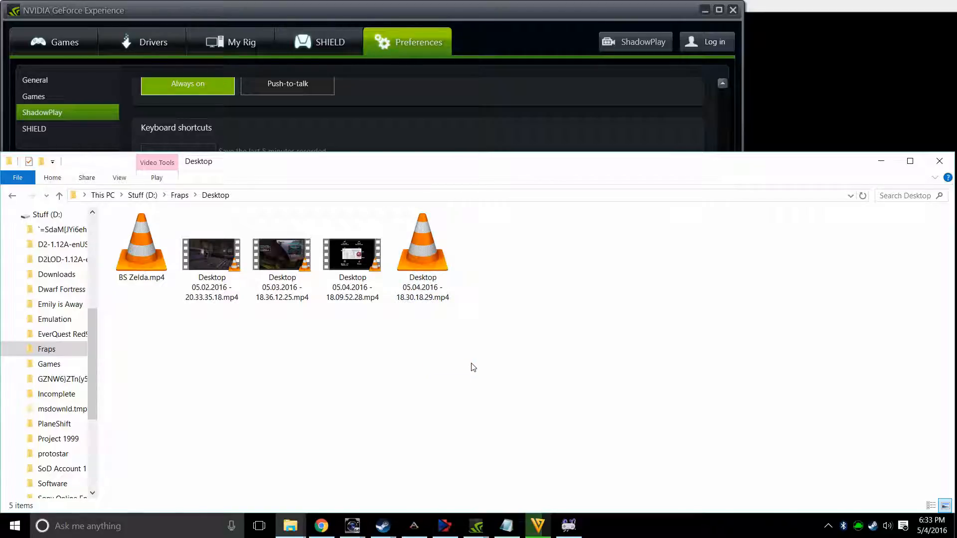
{"action": "mouse_move", "coordinate": [627, 372]}
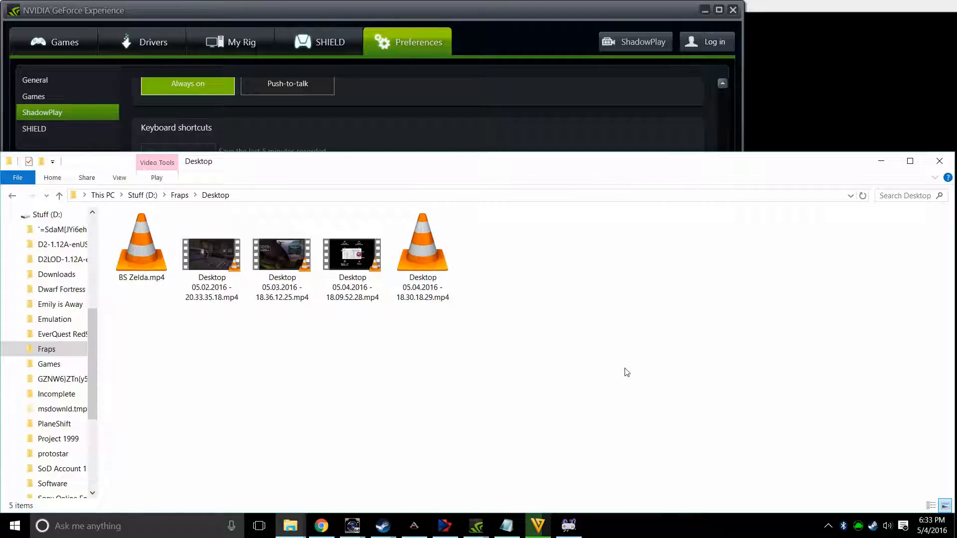
{"action": "mouse_move", "coordinate": [641, 371]}
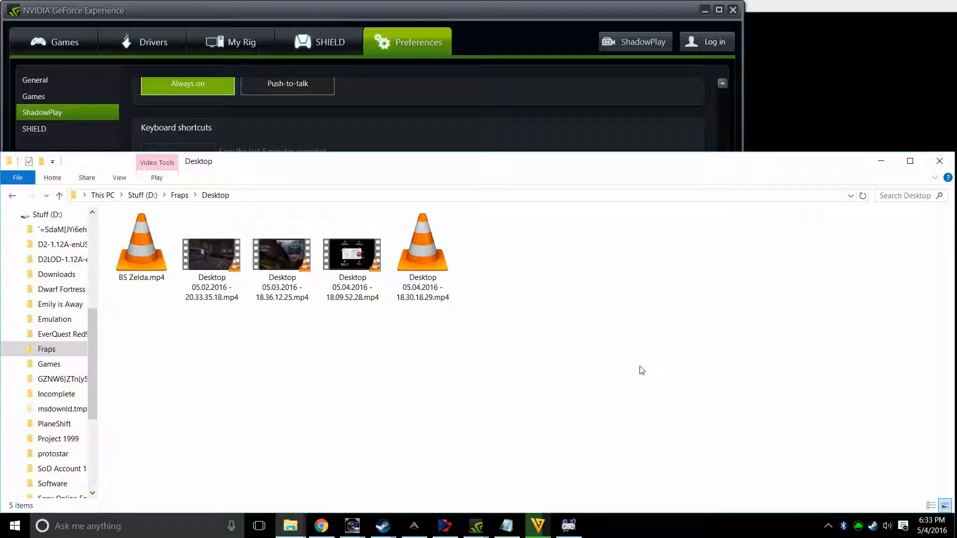